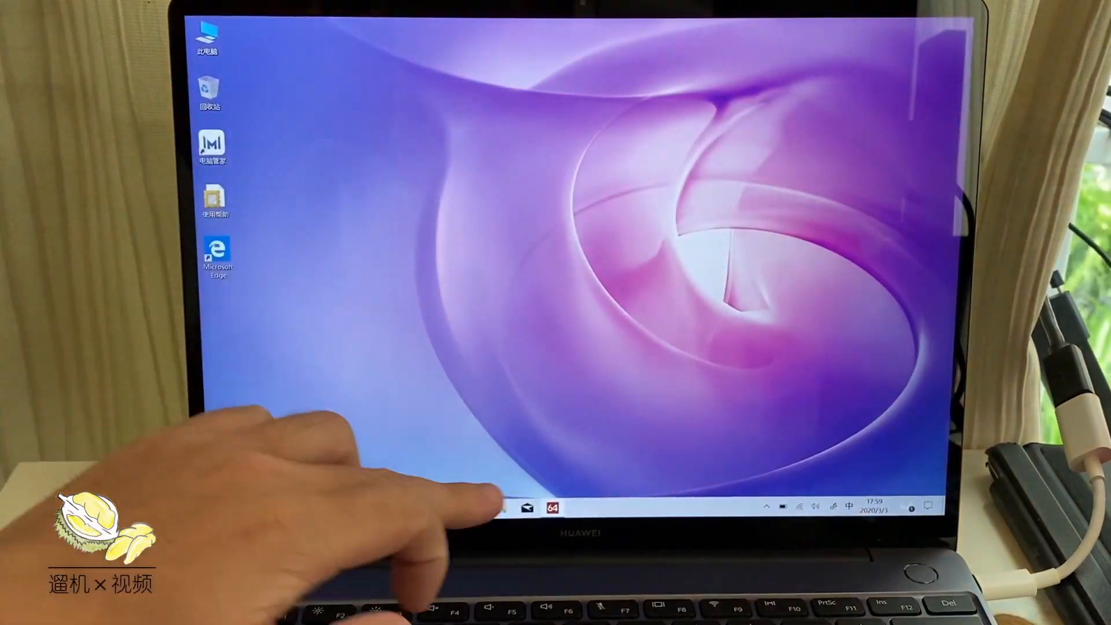
# - Dismiss AIDA64, launch Photos and Edge from Start, then close the Photos app
pyautogui.click(526, 506)
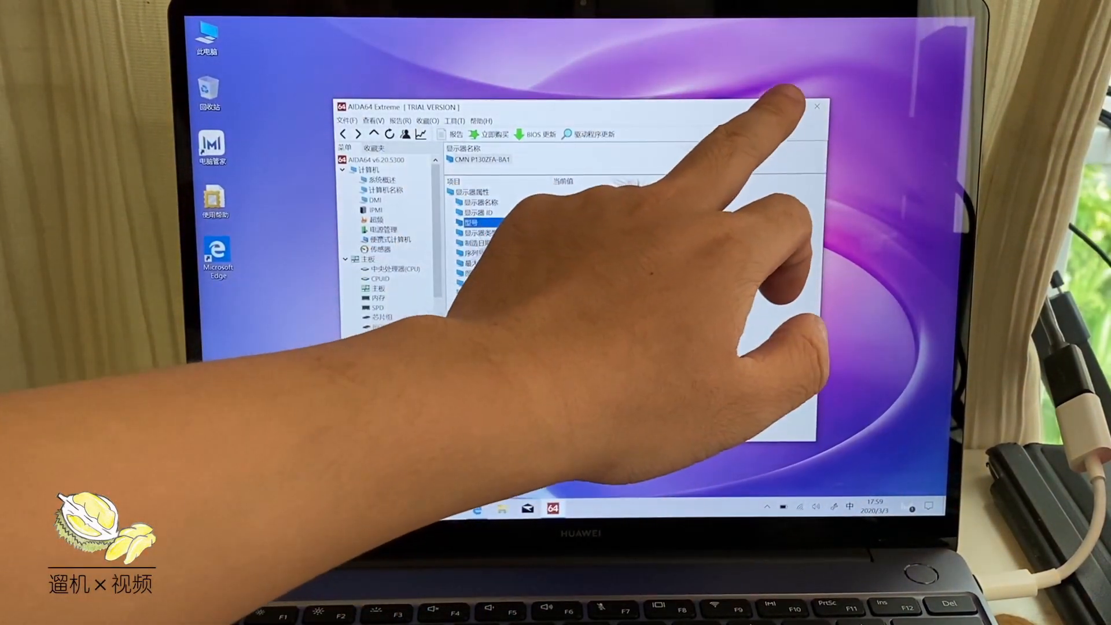
pyautogui.click(816, 106)
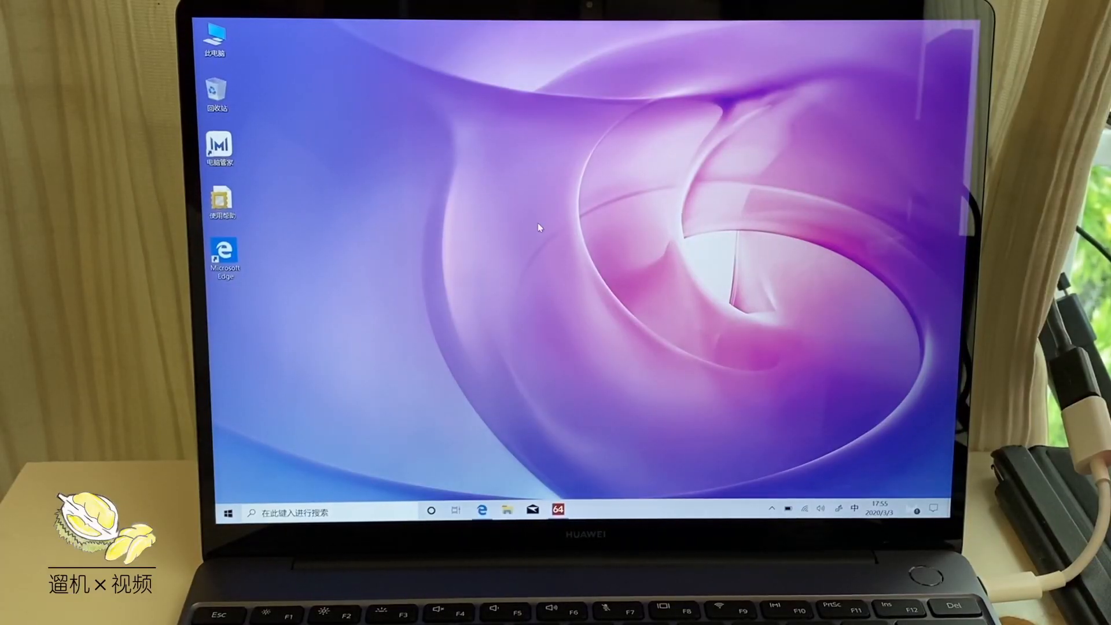
pyautogui.click(228, 510)
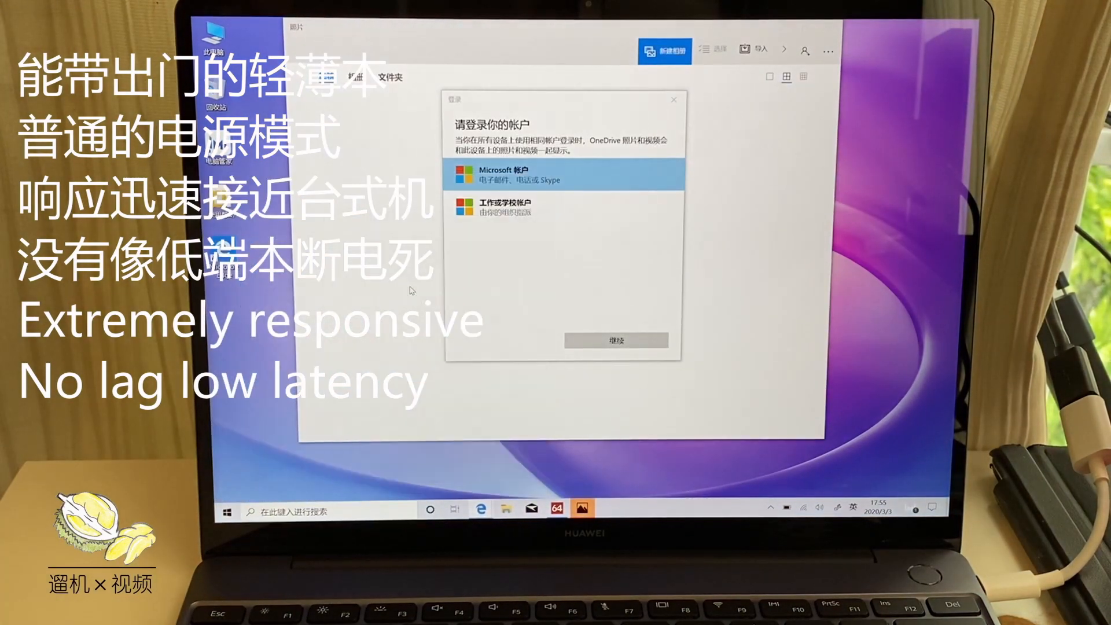
pyautogui.click(227, 510)
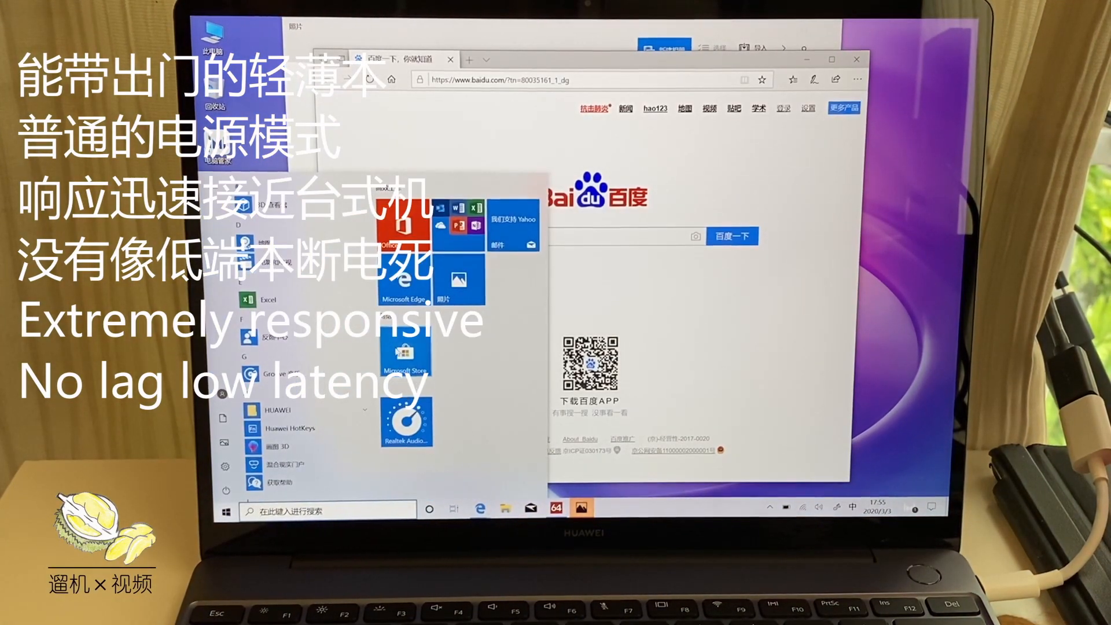
pyautogui.click(404, 354)
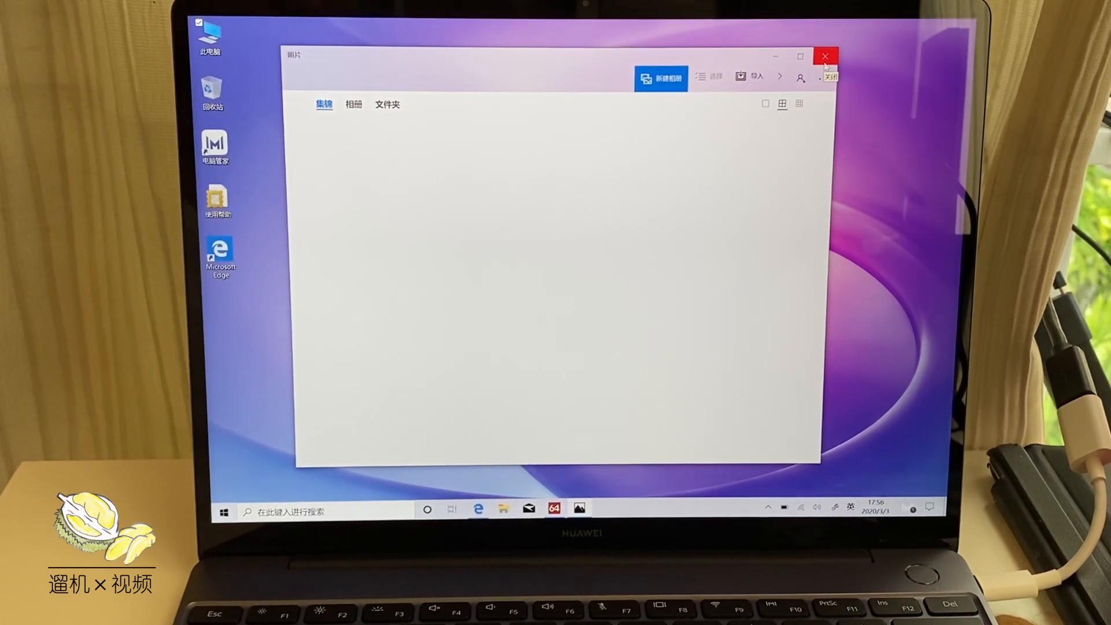
pyautogui.click(824, 56)
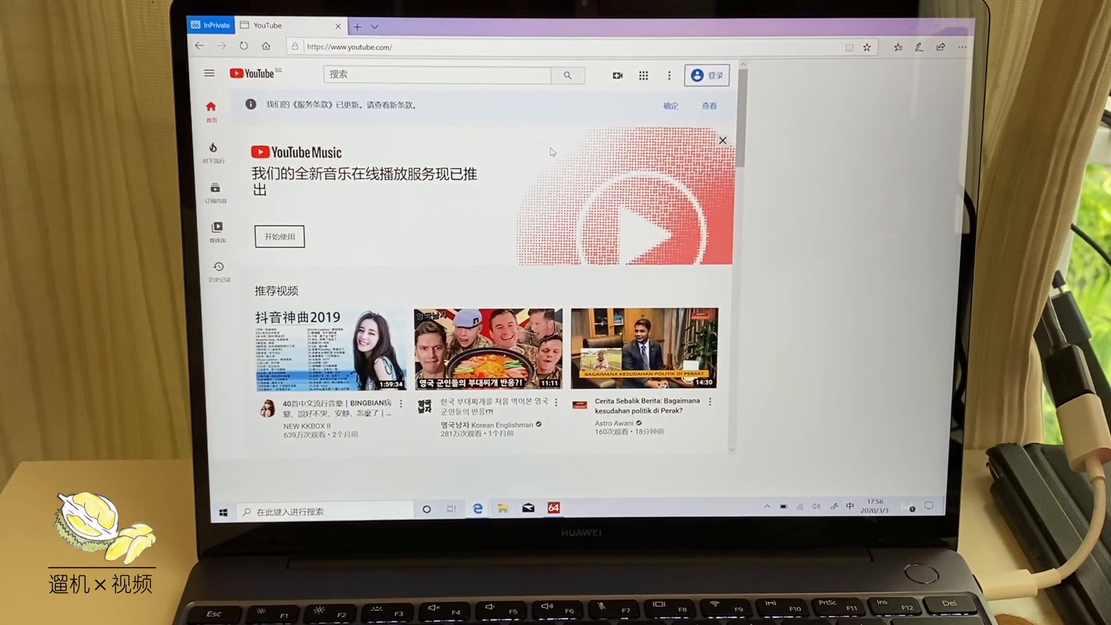
# - Play the London Tube singer's Shallow video on YouTube in full screen
pyautogui.click(333, 350)
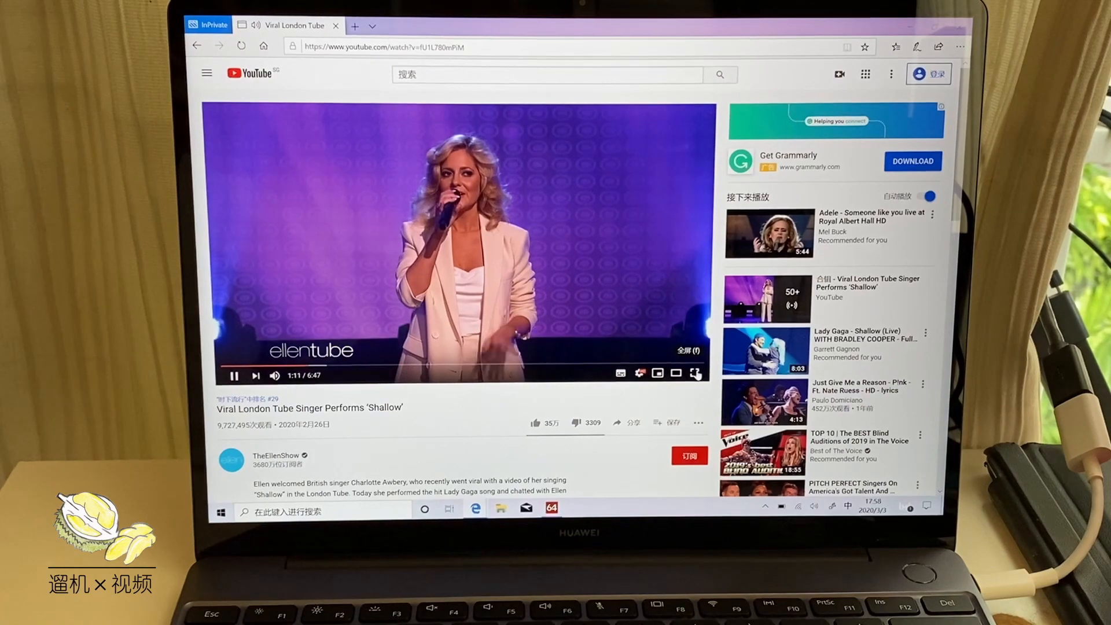
pyautogui.click(696, 373)
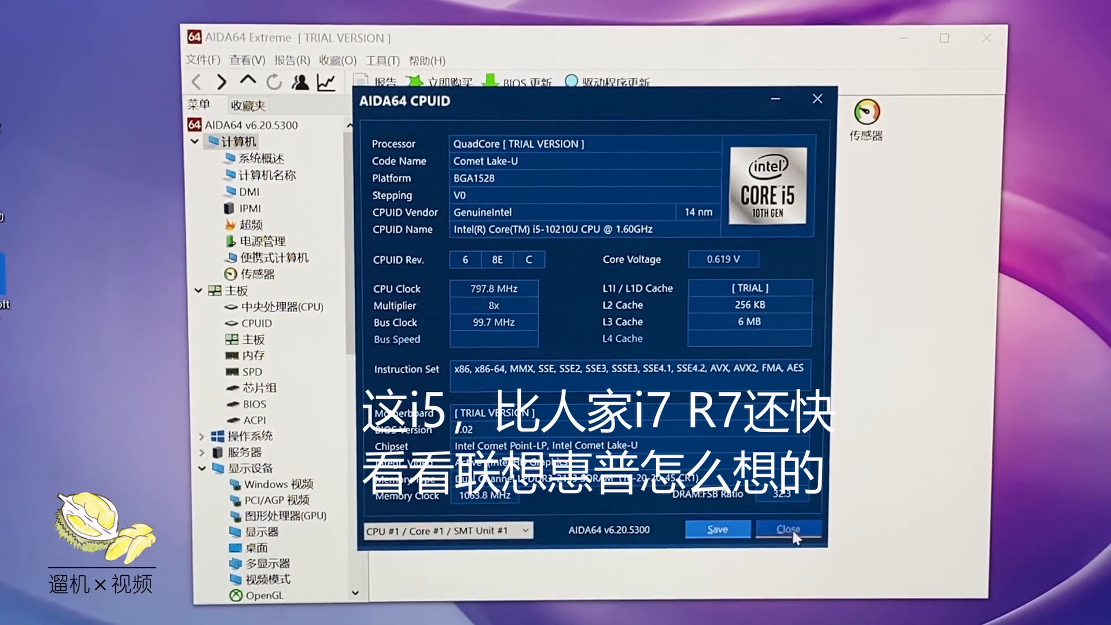
# - Close the CPUID panel and show the battery and power management details
pyautogui.click(788, 529)
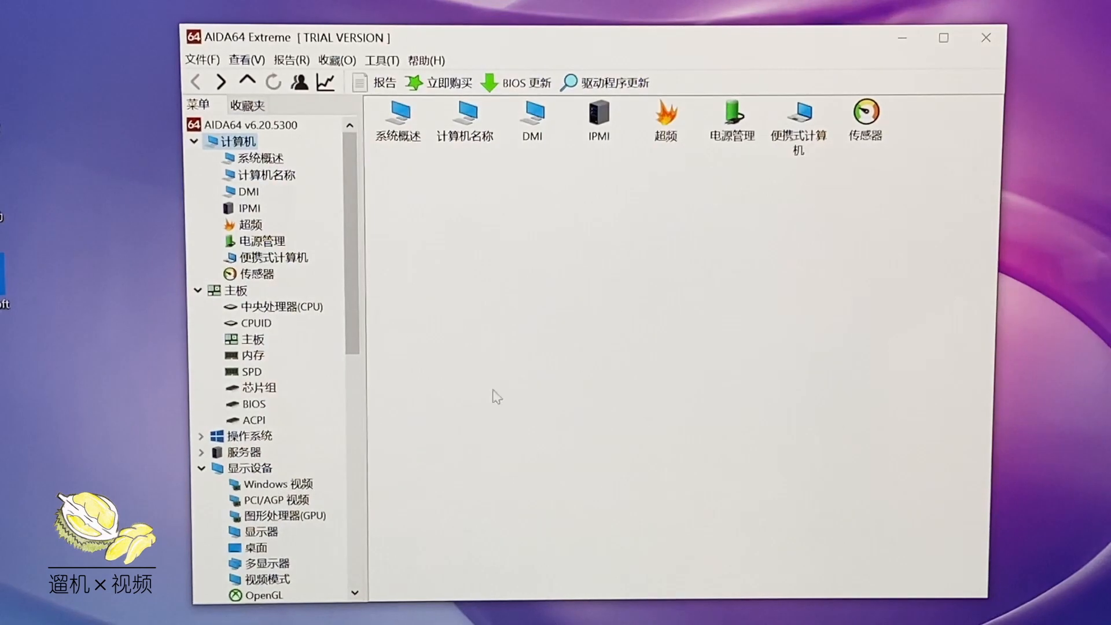
pyautogui.click(261, 240)
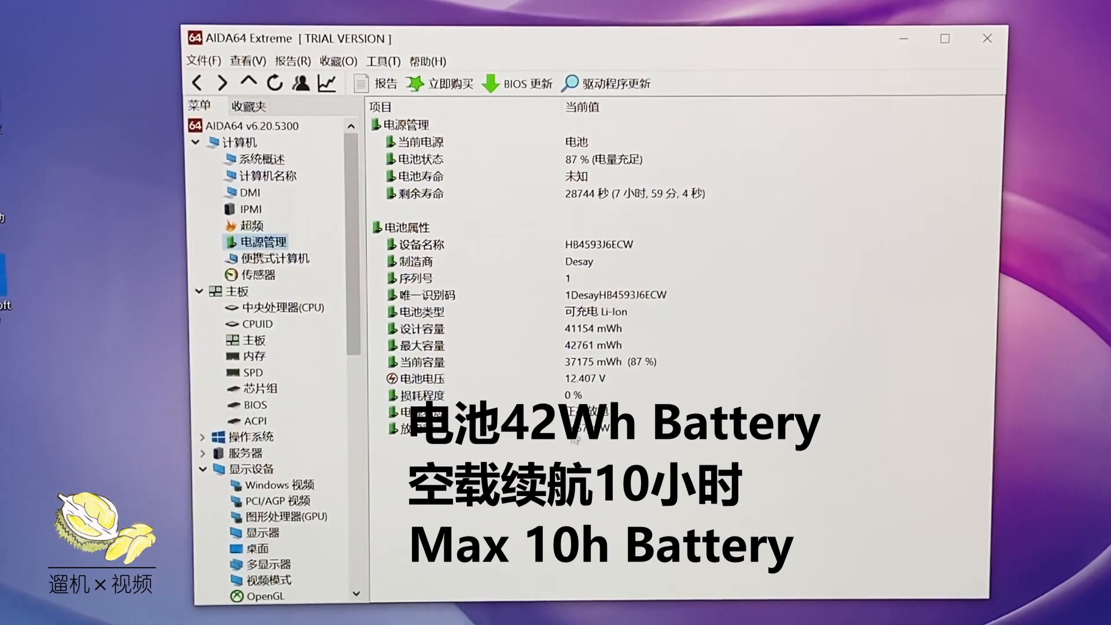
# - Point out the discharge rate and 42761 mWh capacity, then show the motherboard page
pyautogui.click(497, 424)
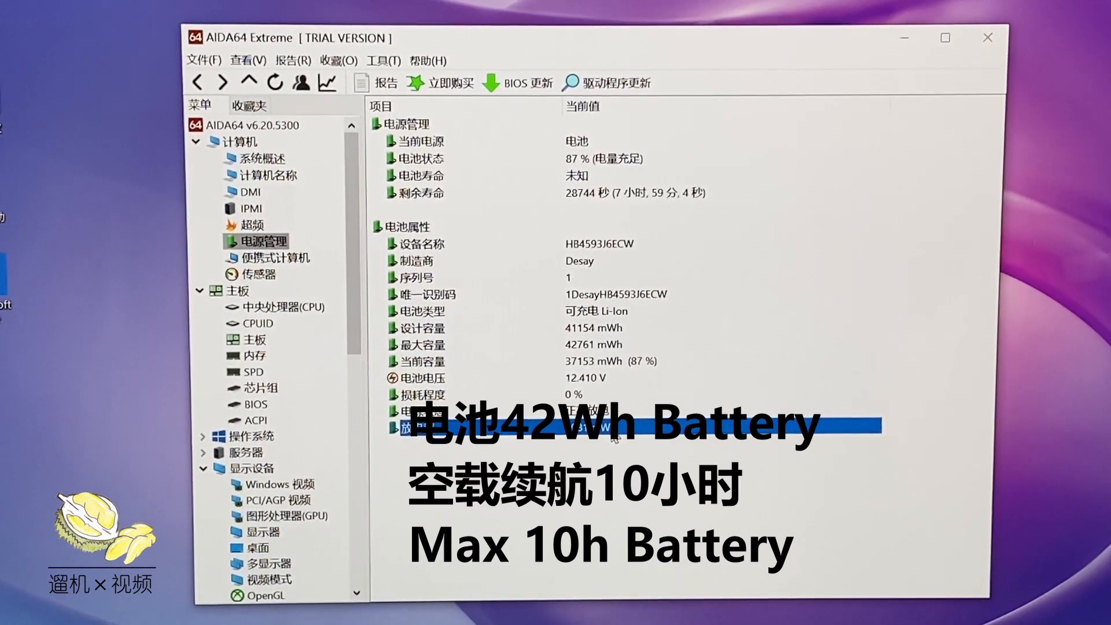
pyautogui.click(497, 344)
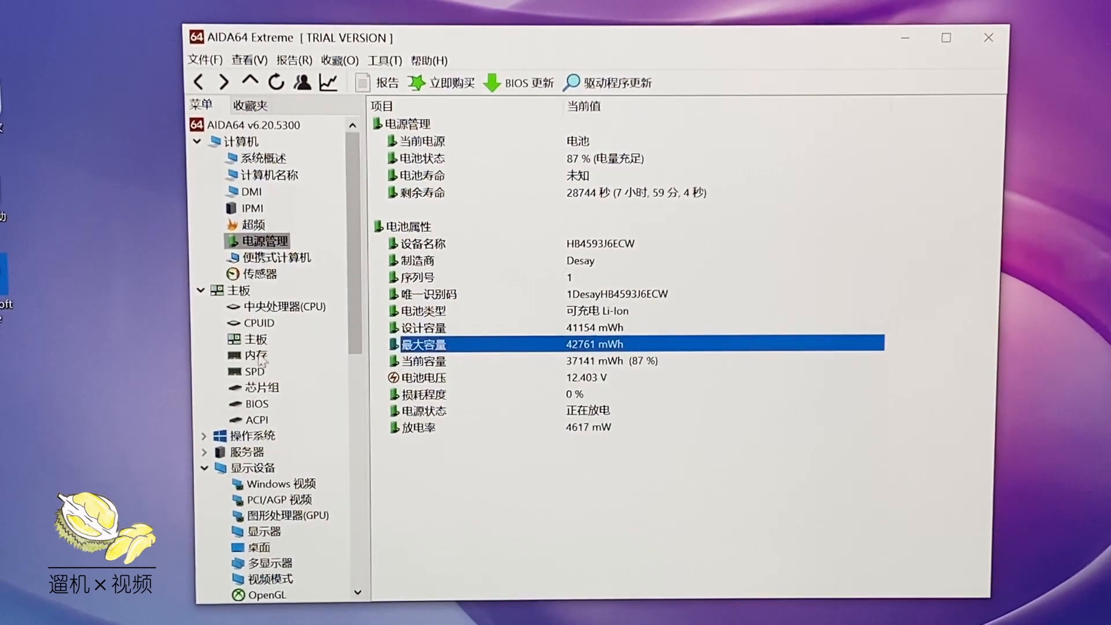
pyautogui.click(252, 339)
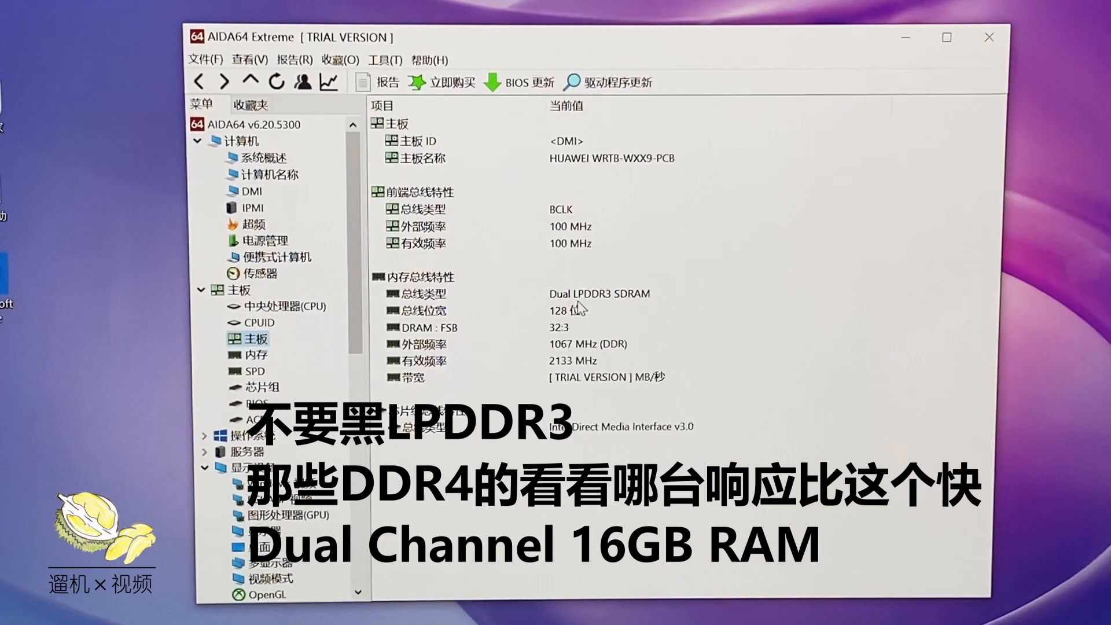
pyautogui.moveTo(631, 304)
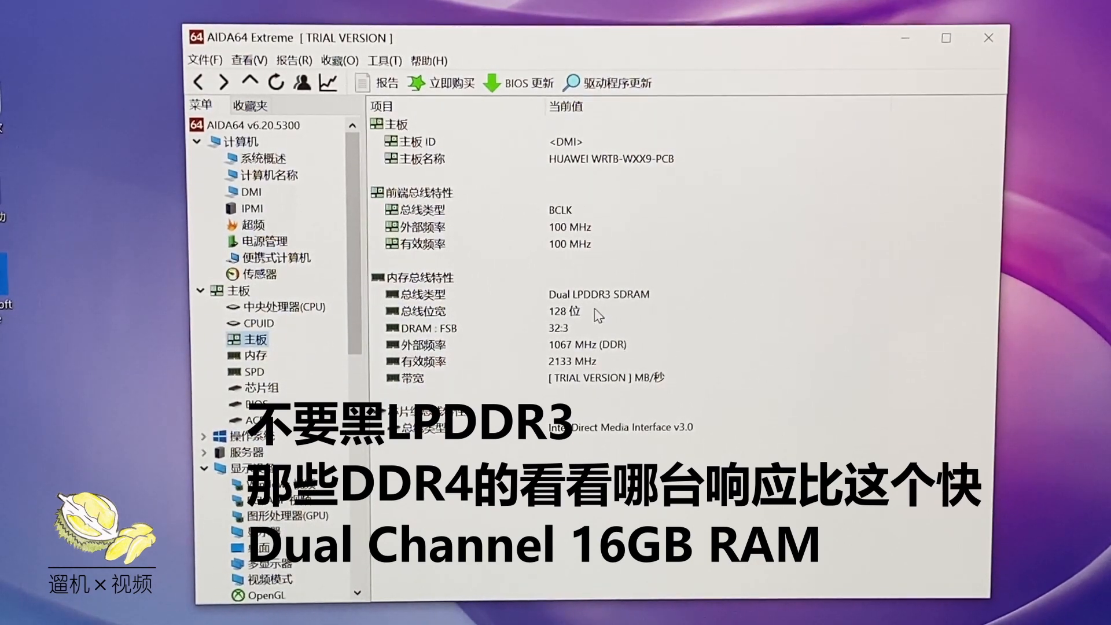
# - Inspect the 128-bit LPDDR3 memory bus width, then show the memory details
pyautogui.click(454, 311)
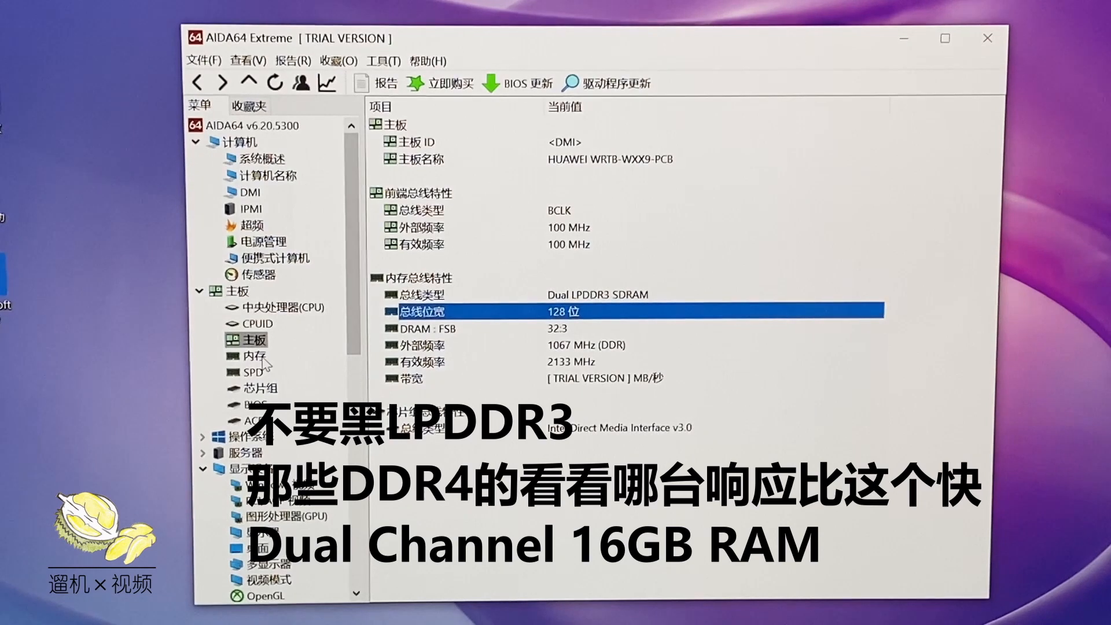
pyautogui.click(253, 371)
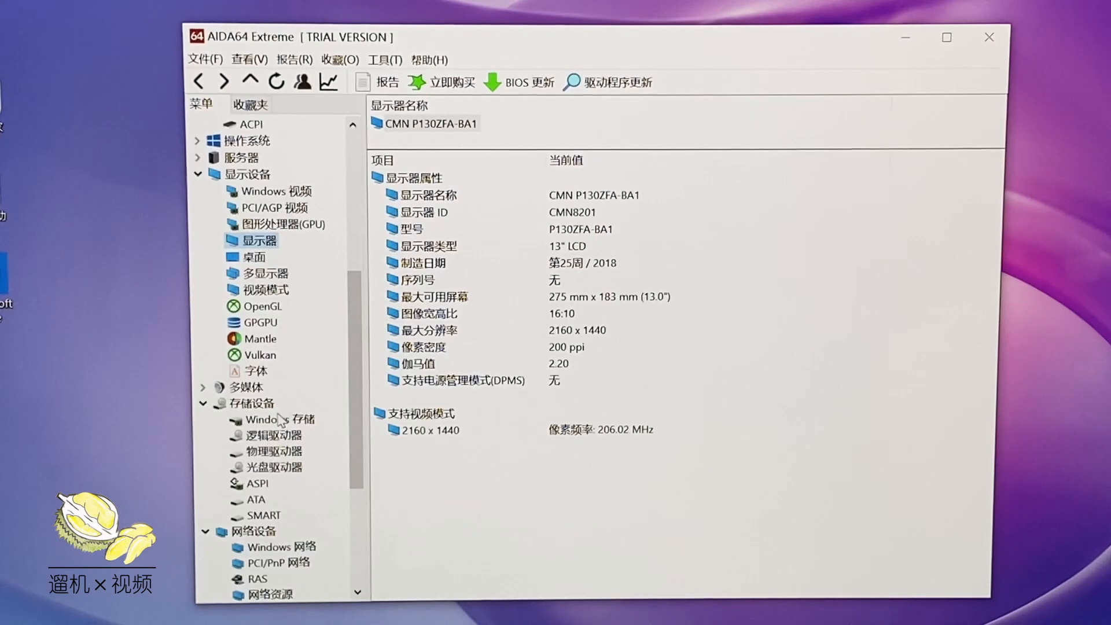
# - Show the Windows storage page listing the Toshiba KXG60ZNV512G SSD
pyautogui.click(273, 419)
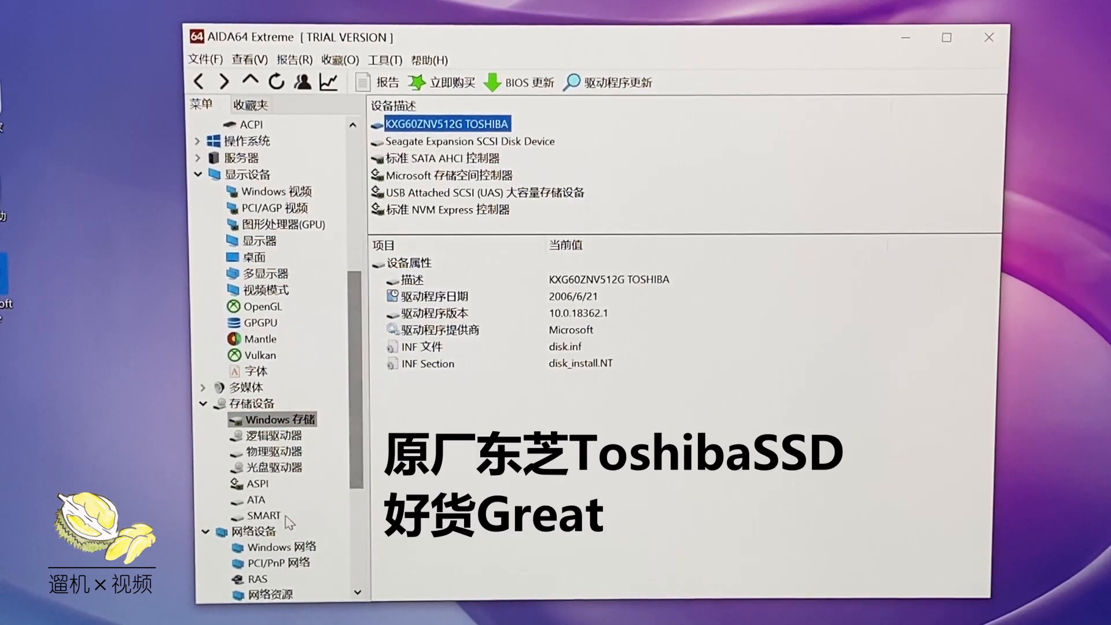
pyautogui.scroll(-3)
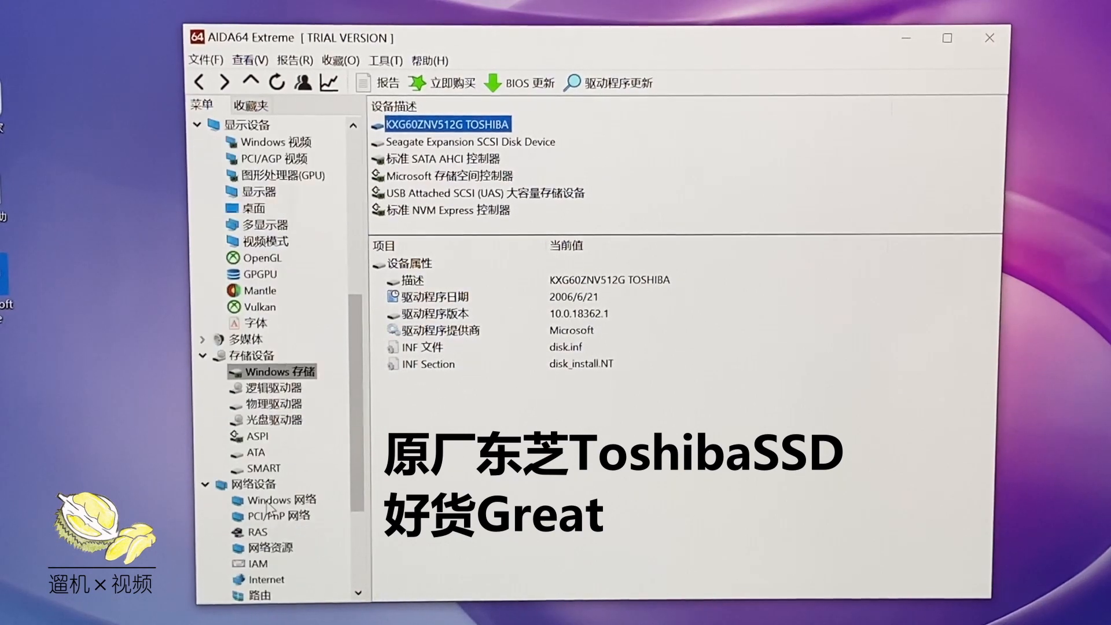
# - Show the Windows network page listing the Intel Wireless-AC 9560 adapter
pyautogui.click(275, 451)
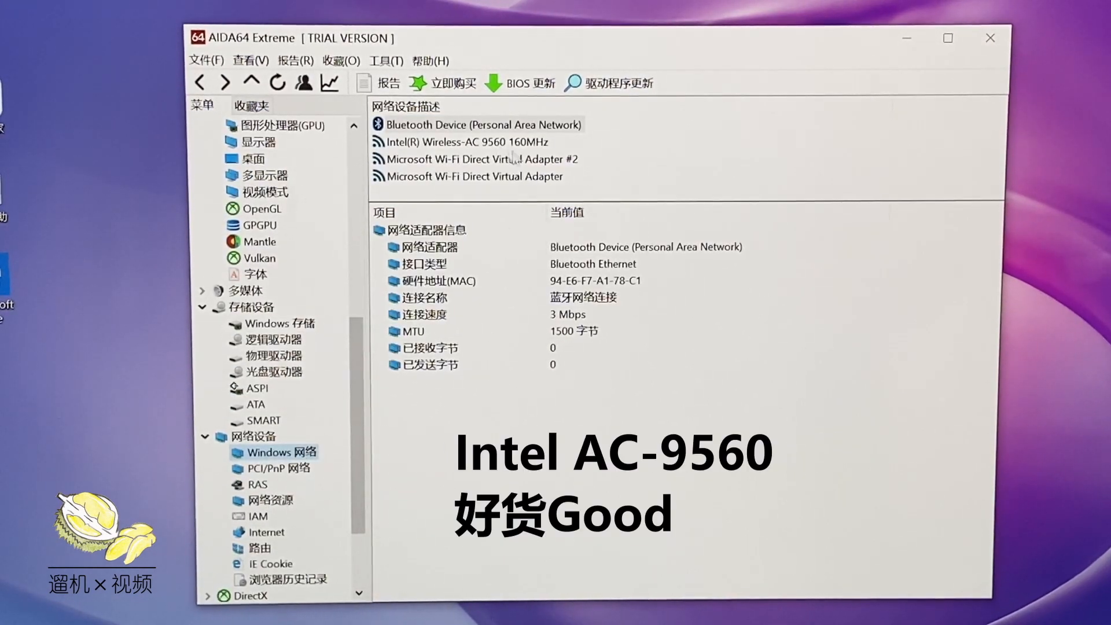
pyautogui.moveTo(567, 394)
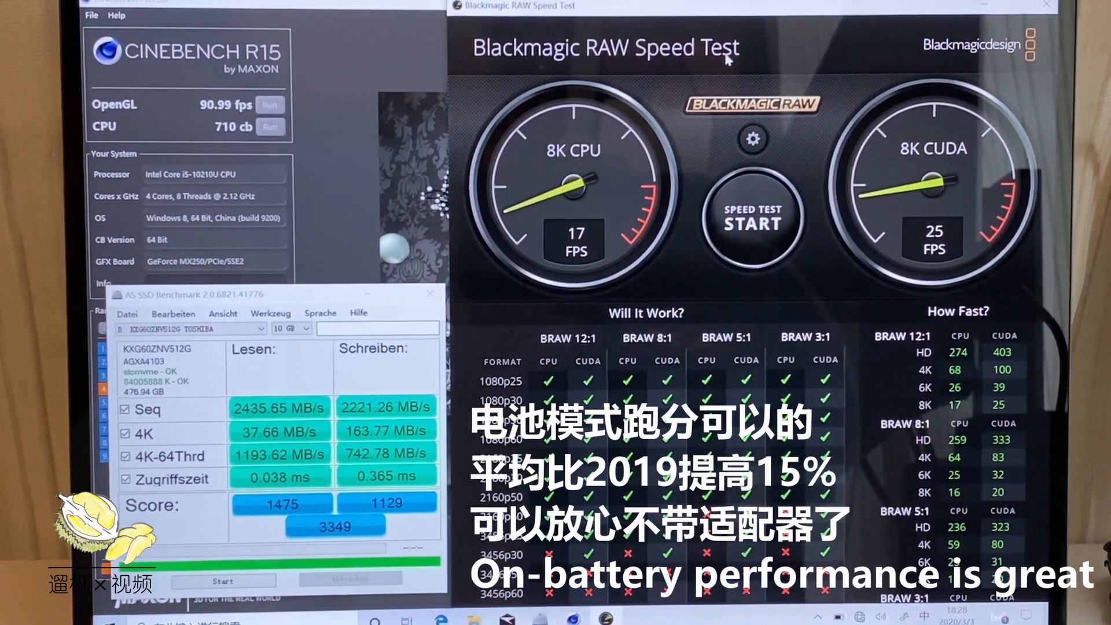
pyautogui.moveTo(627, 219)
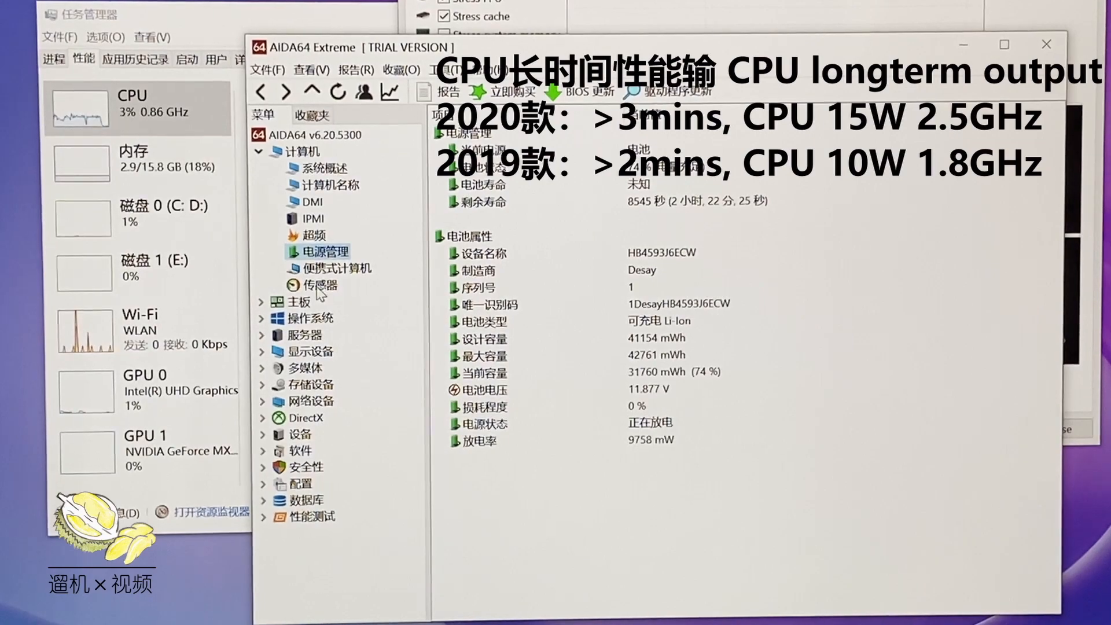
# - Show live sensor readings and start the CPU stress test at 100% load
pyautogui.click(319, 286)
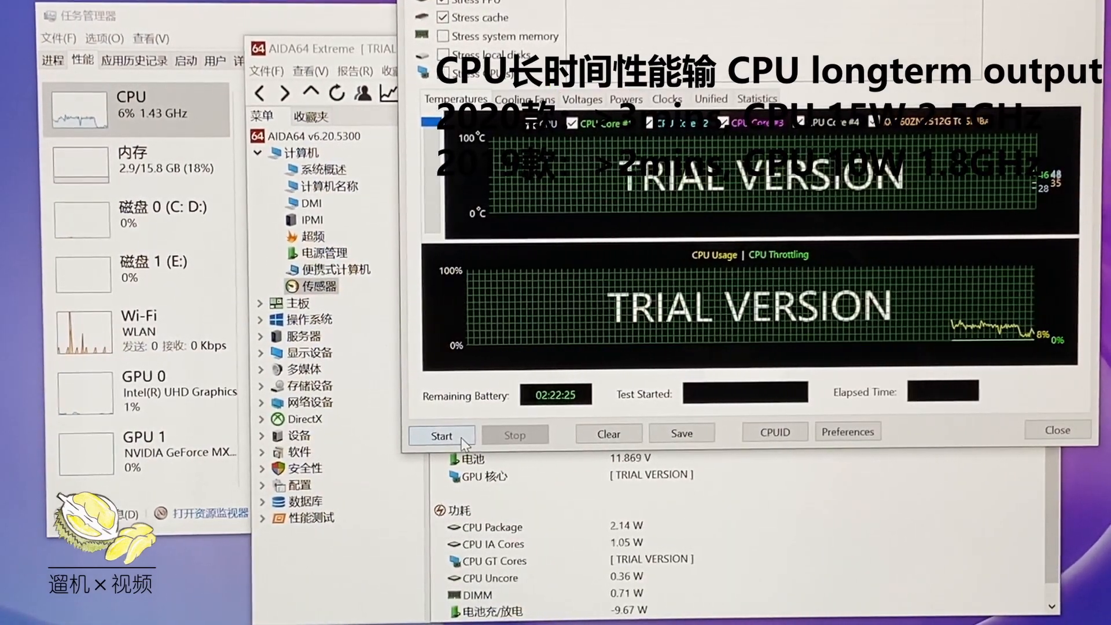
pyautogui.click(440, 434)
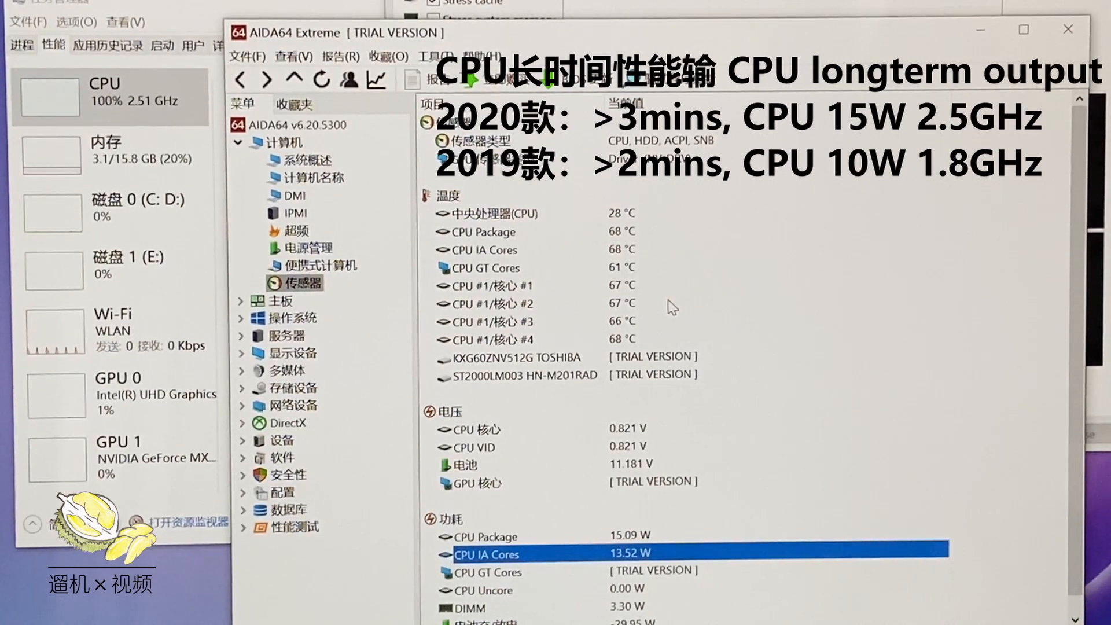
pyautogui.moveTo(664, 543)
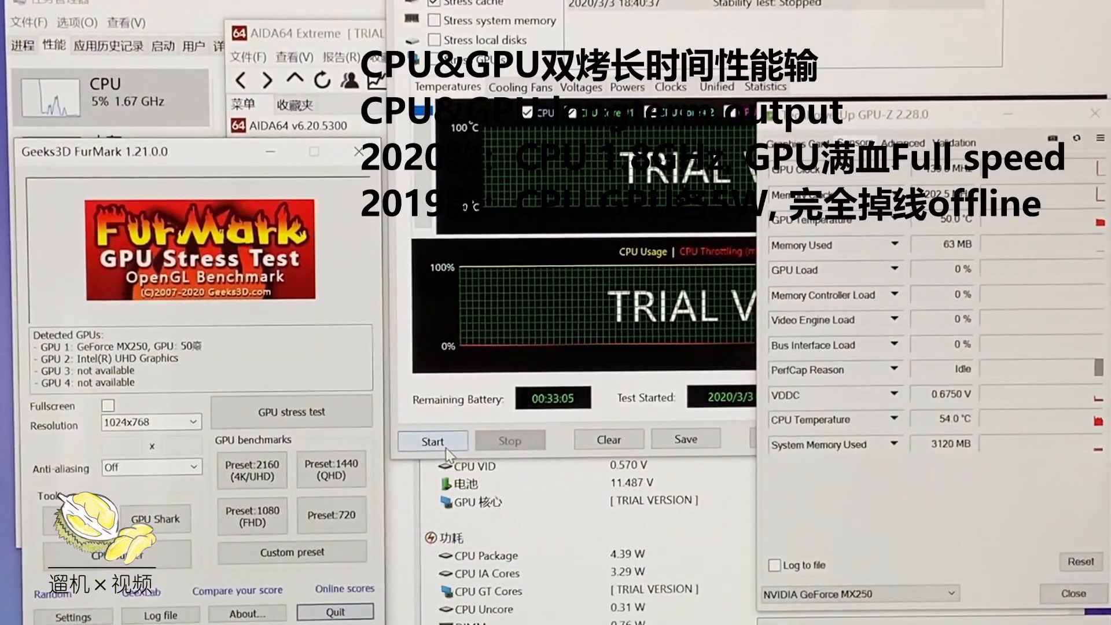
# - Restart the CPU stress test and launch FurMark's GPU stress test past the warning
pyautogui.click(290, 411)
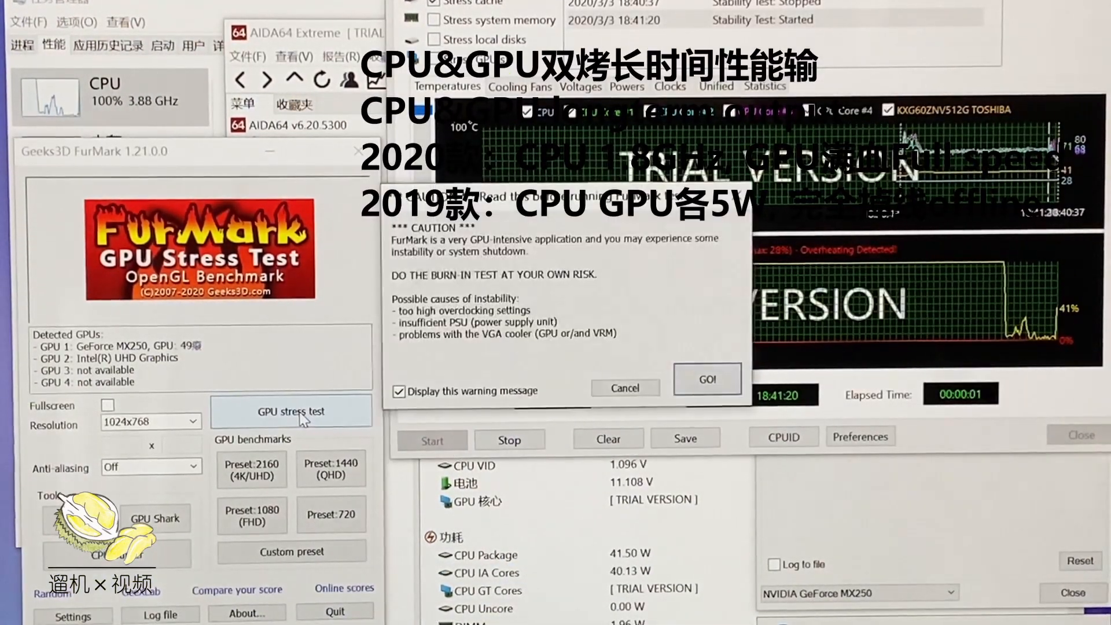
pyautogui.click(706, 377)
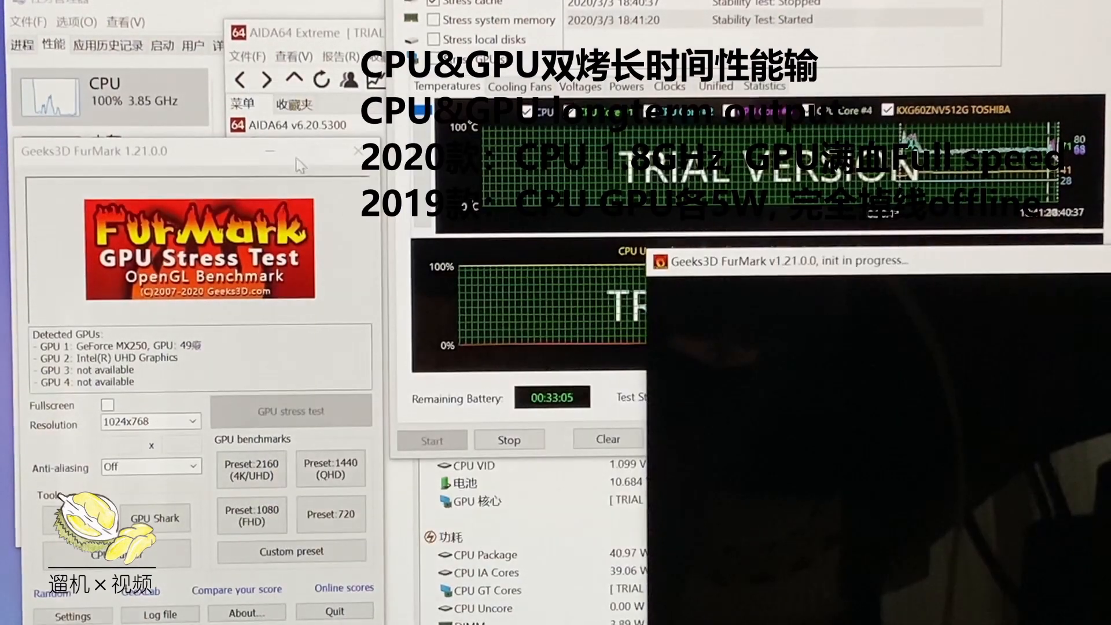